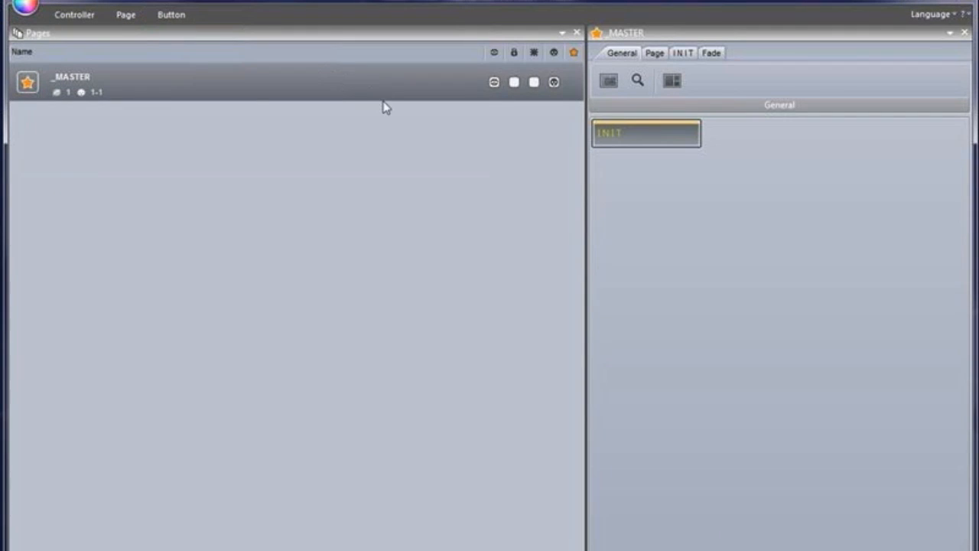
# Step: Expand the Controller ribbon with Lock, Open/Save show and External windows
pyautogui.click(73, 14)
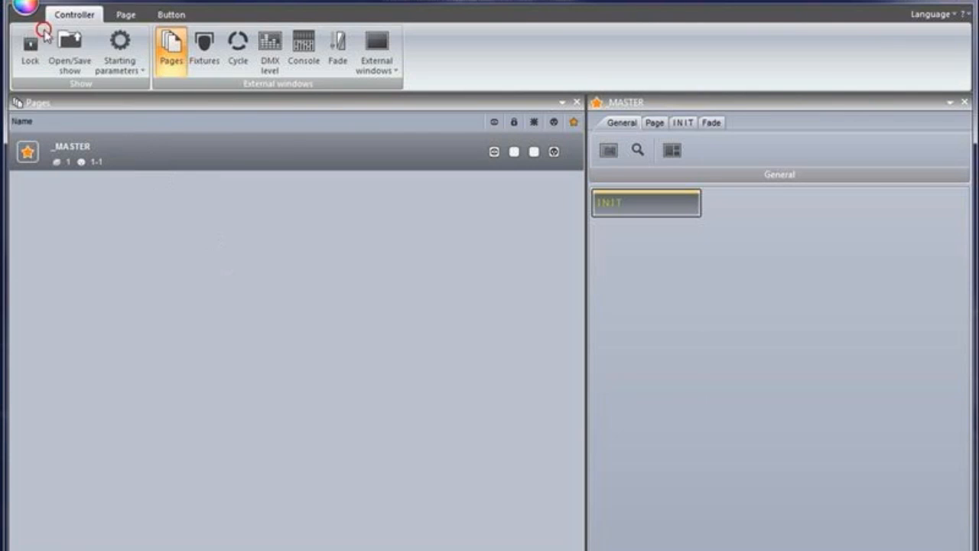
# Step: Import OldSuite1Show.ssh from the Open Show dialog, adding a MOVING HEAD page
pyautogui.click(70, 46)
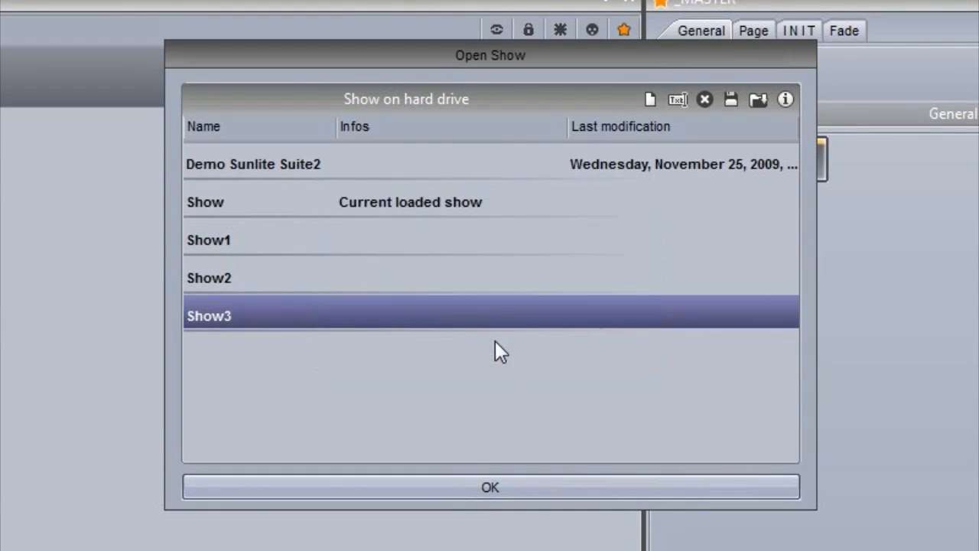
pyautogui.moveTo(759, 99)
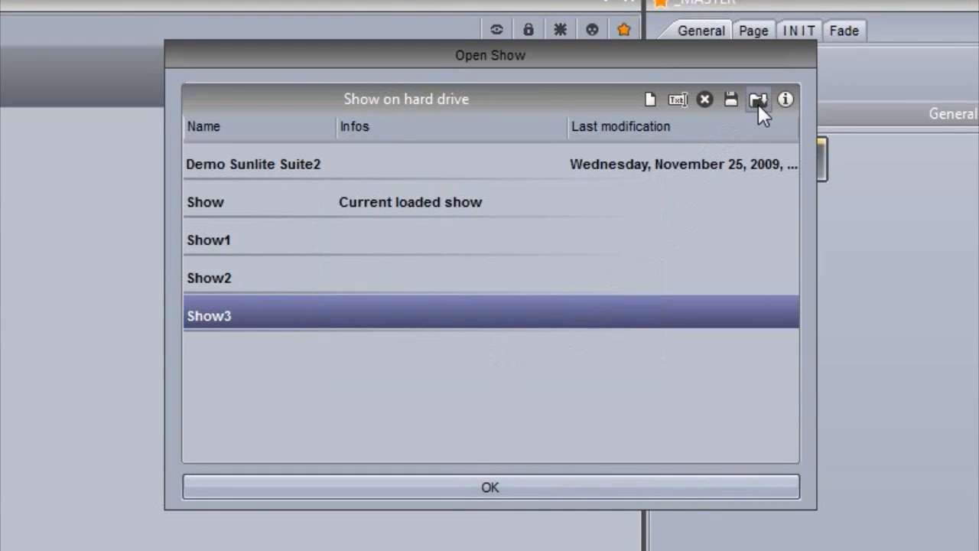
pyautogui.click(757, 99)
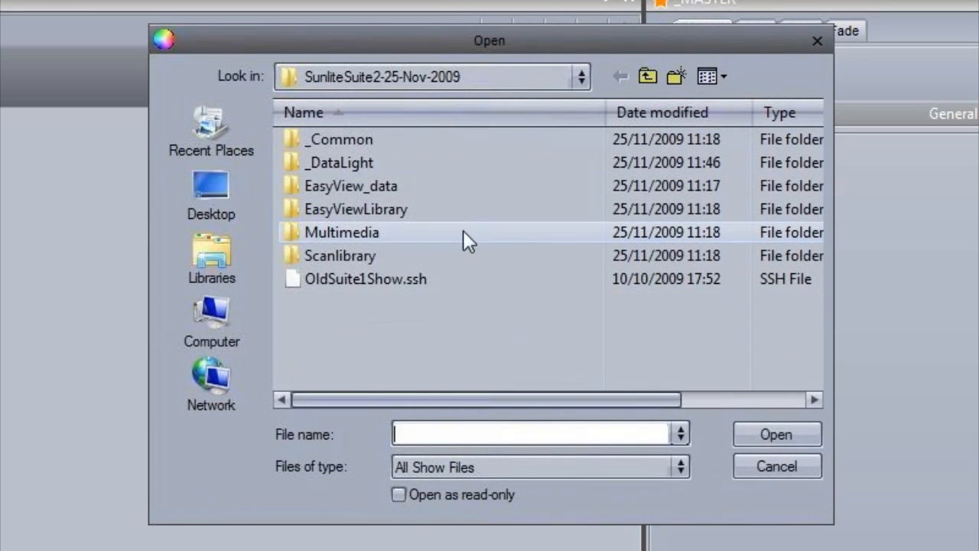
pyautogui.click(366, 279)
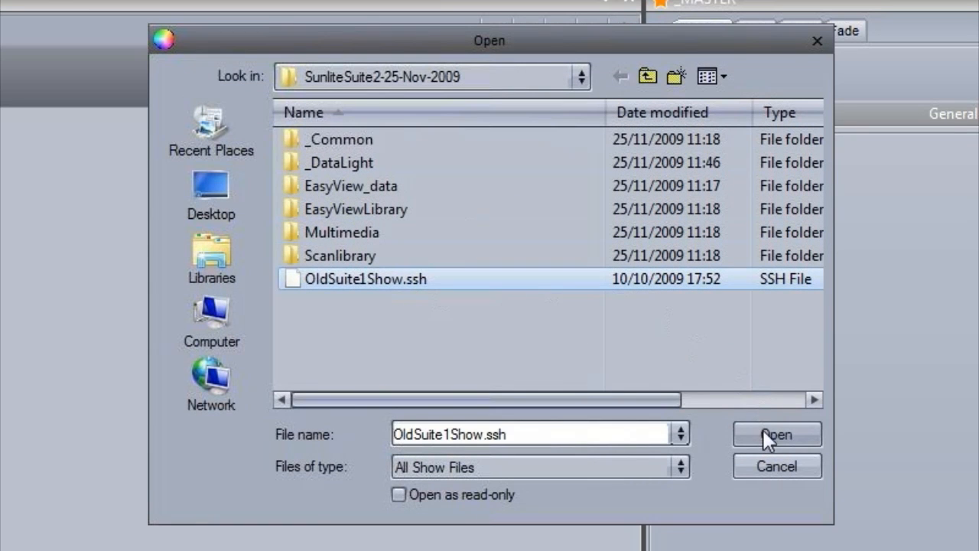
pyautogui.click(777, 435)
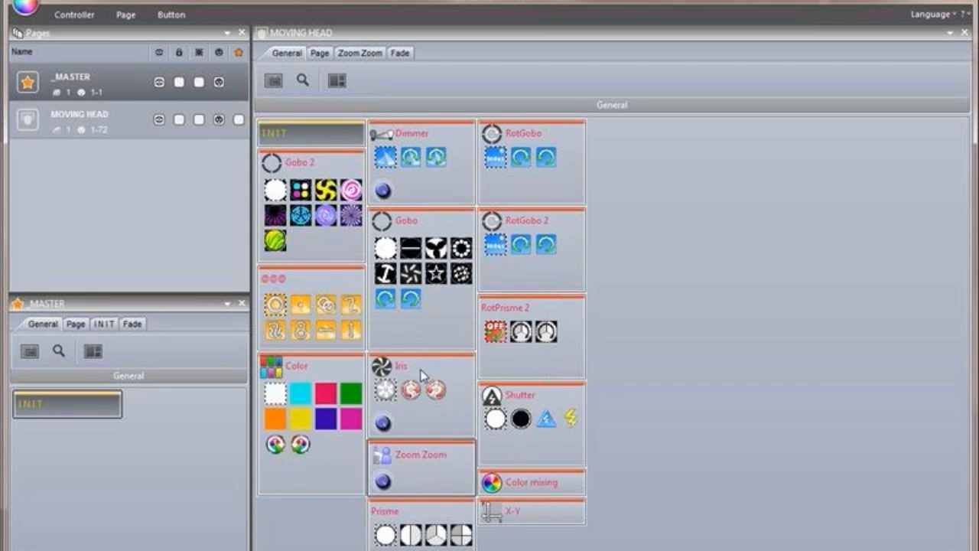
pyautogui.moveTo(398, 513)
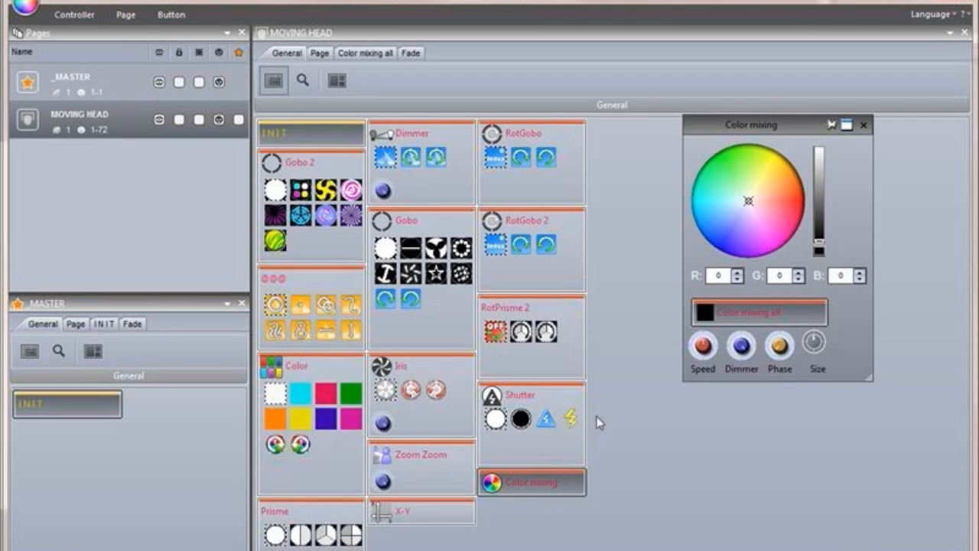
pyautogui.moveTo(741, 137)
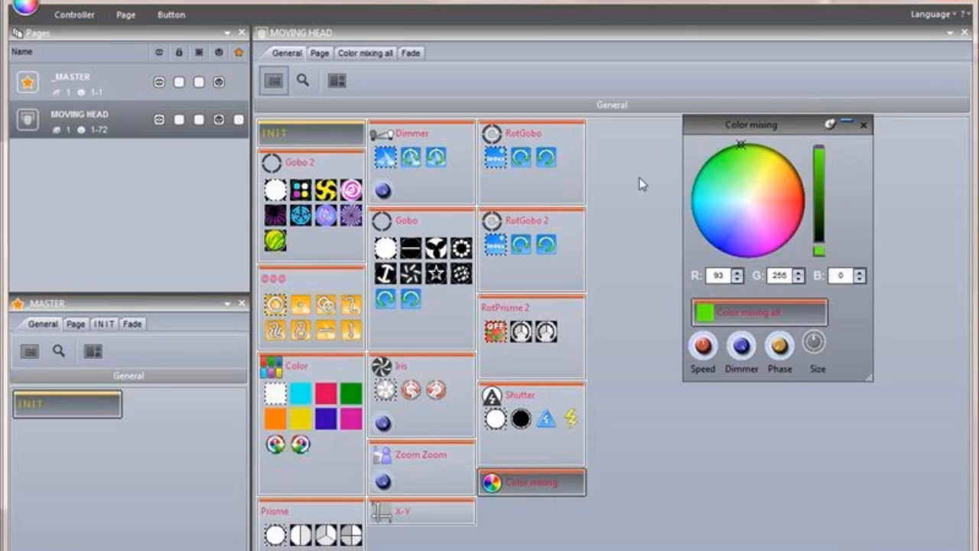
# Step: Show the Gobo Abstract2 button's settings popup and enable Switch fade
pyautogui.click(845, 125)
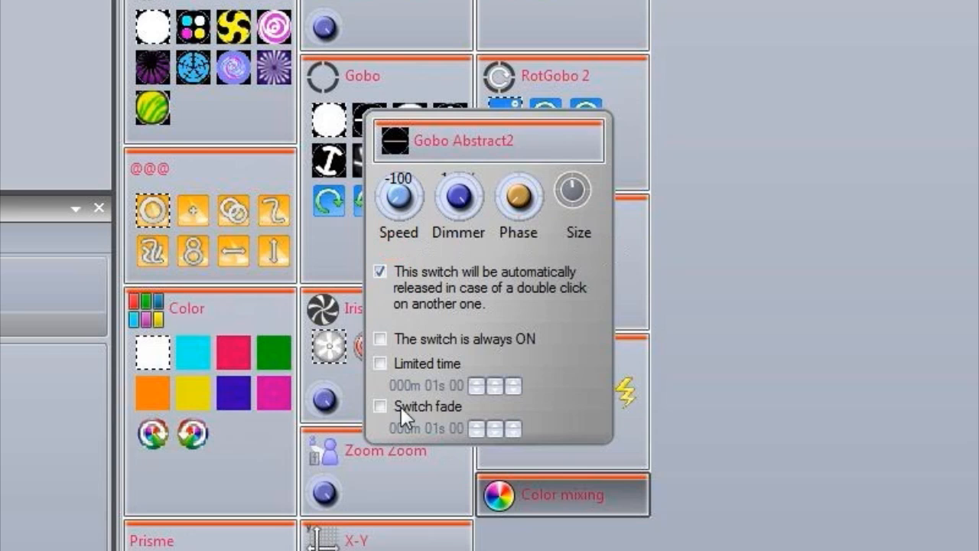
pyautogui.click(398, 198)
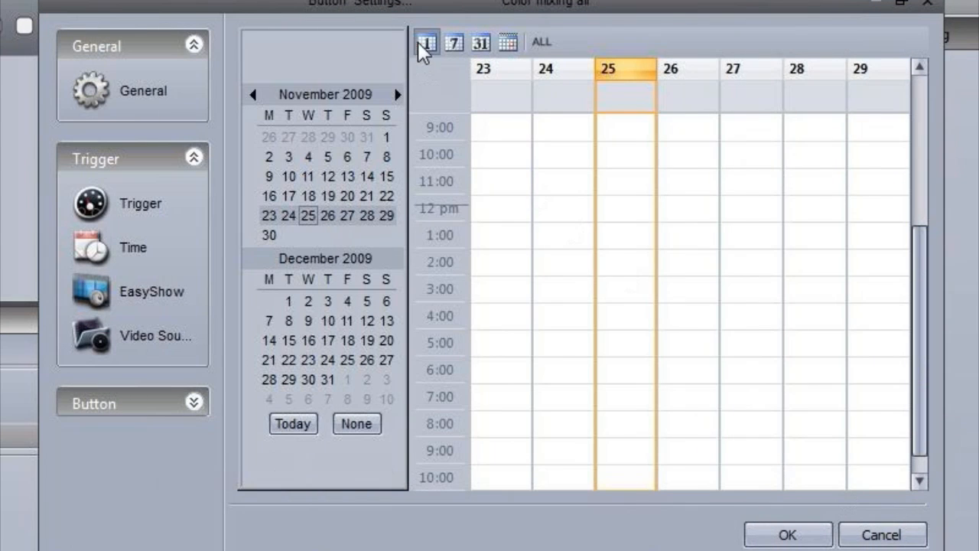
# Step: Add an all-day month-view event turning the button on, then start the Scanlibrary page wizard
pyautogui.click(480, 43)
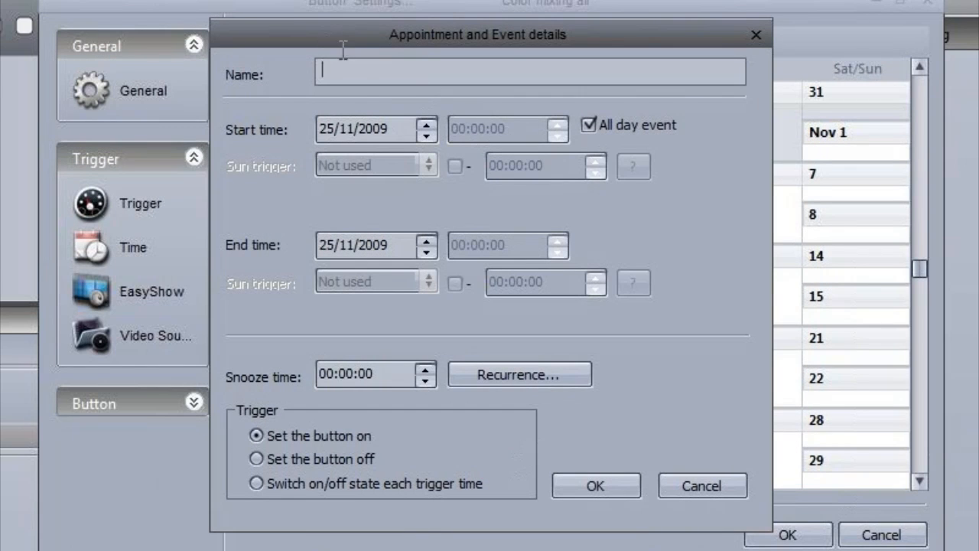
pyautogui.click(595, 486)
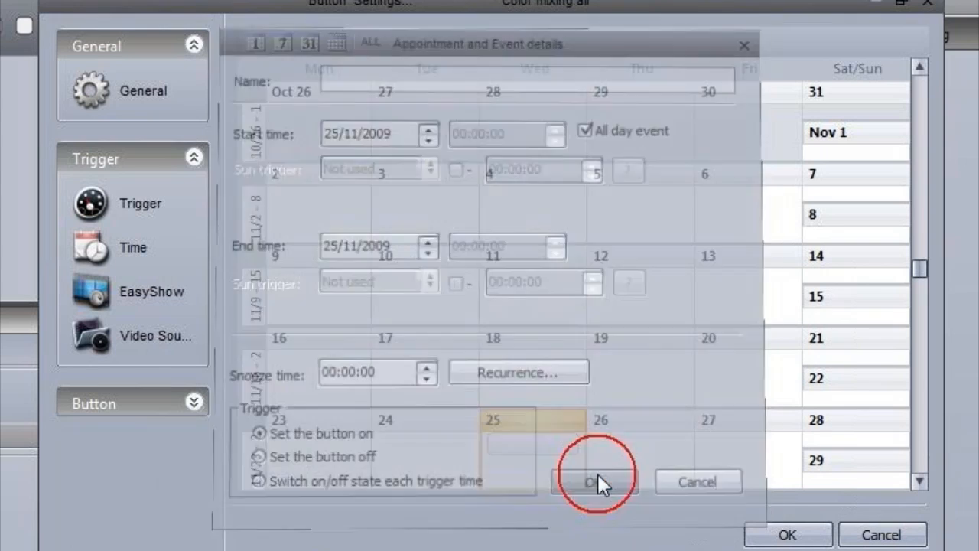
pyautogui.click(594, 482)
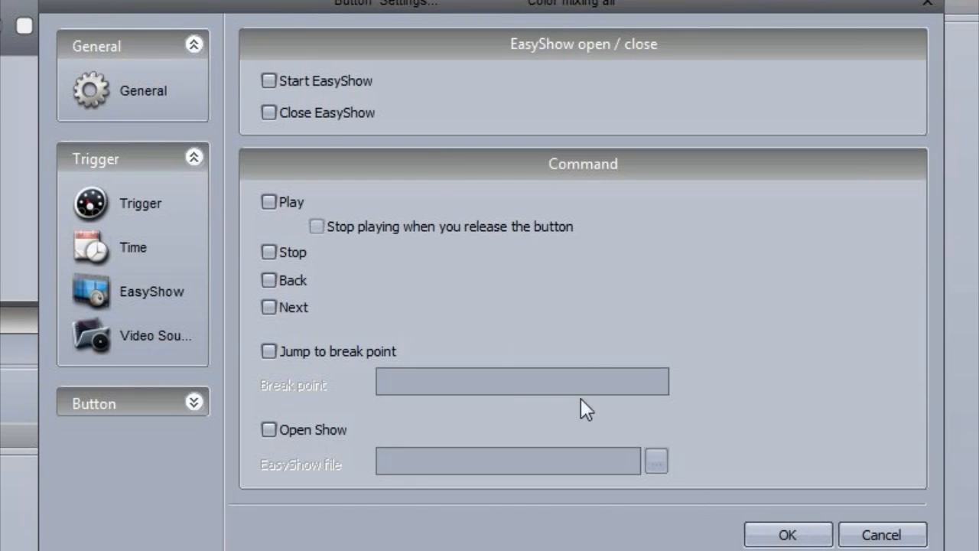
pyautogui.click(269, 79)
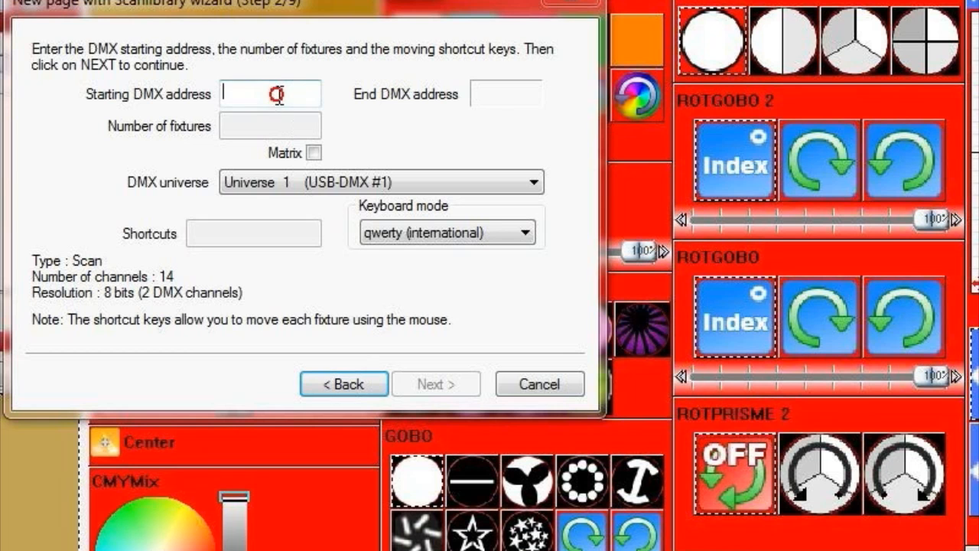
# Step: Set the scanner's starting DMX address to 73 and adjust the fixture count in the Patch grid
pyautogui.write('73')
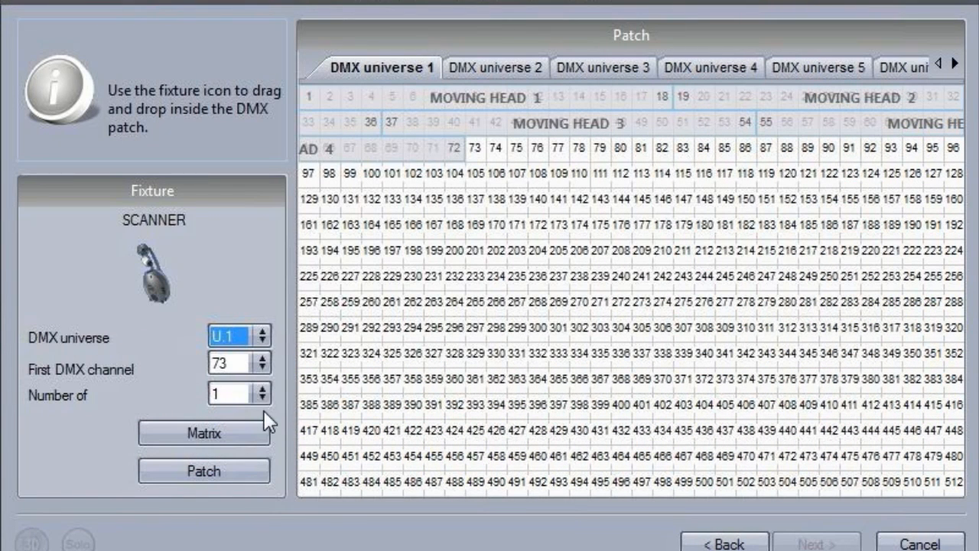
pyautogui.click(259, 392)
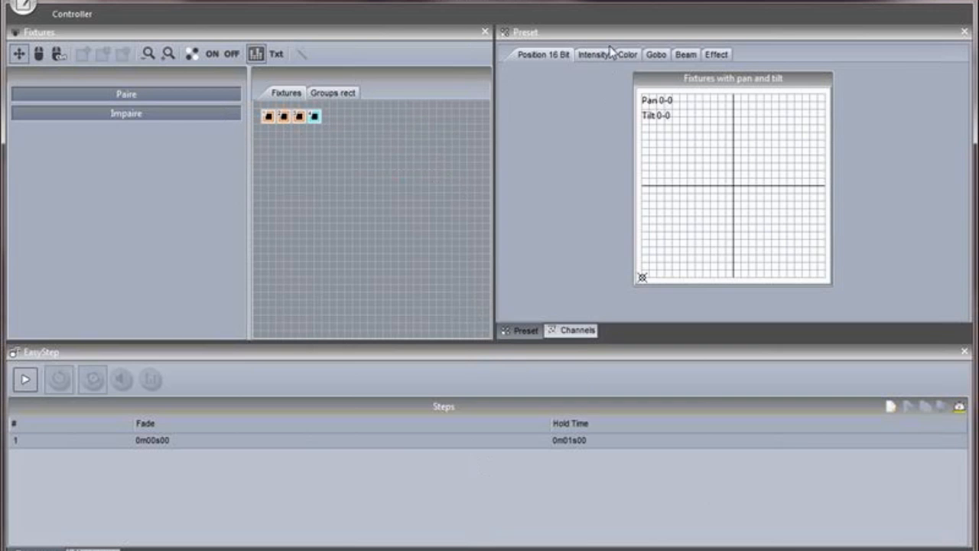
# Step: Show the Color and Gobo presets, then replace the step list with the EasyTime timeline
pyautogui.click(627, 56)
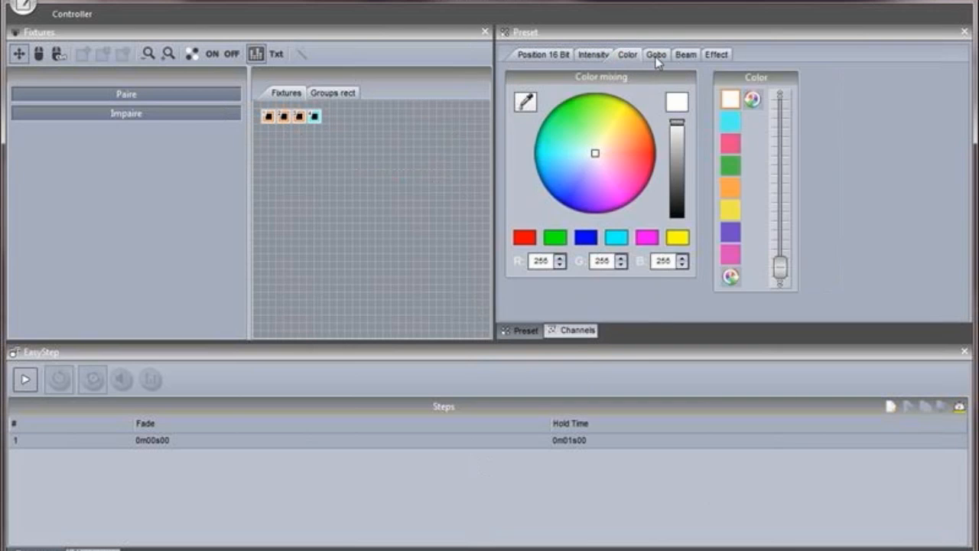
pyautogui.click(575, 331)
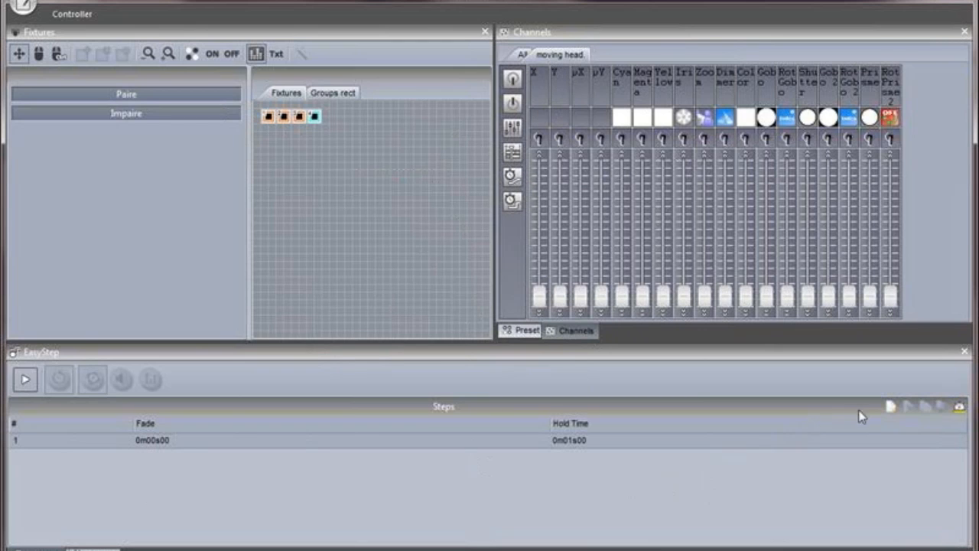
pyautogui.click(891, 407)
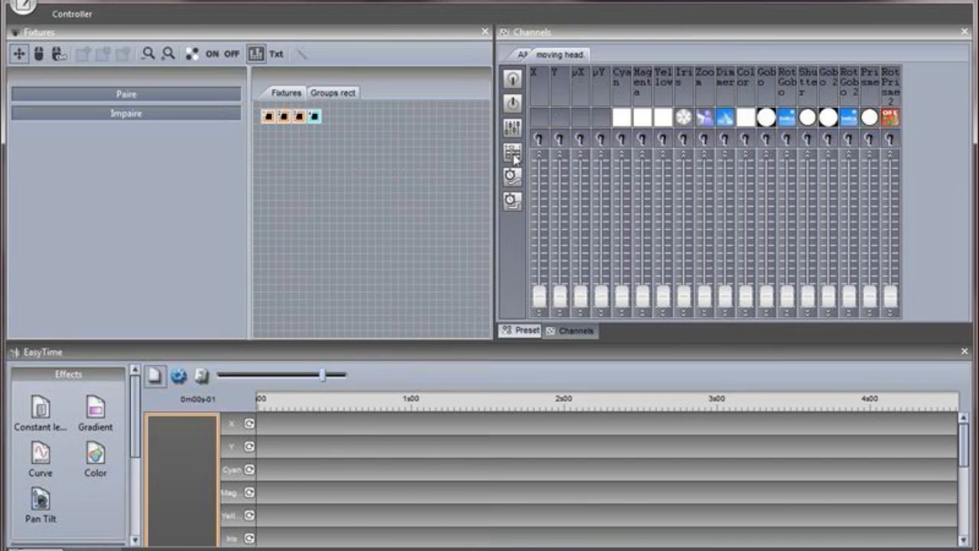
# Step: Set the pan/tilt effect to an Automatic Circle with 4 points and confirm it
pyautogui.click(511, 151)
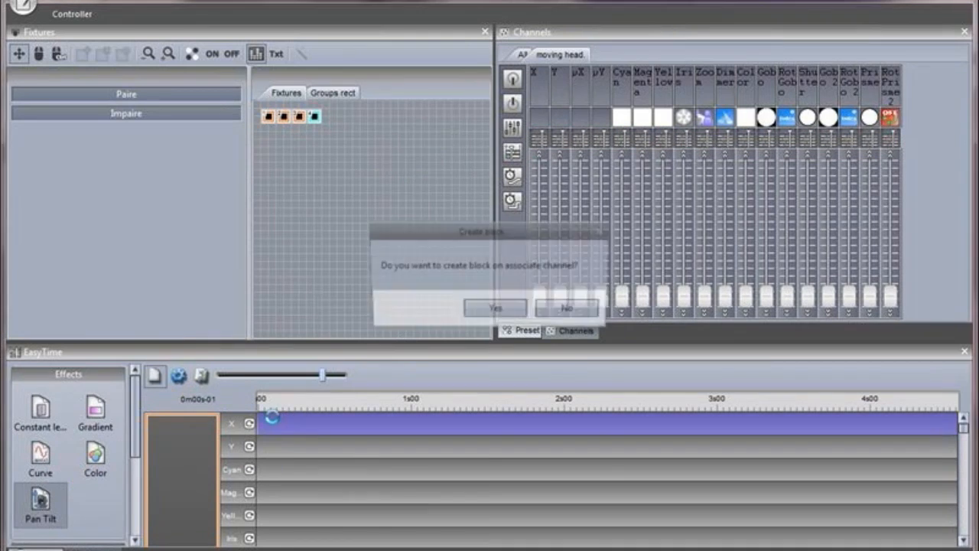
pyautogui.click(495, 306)
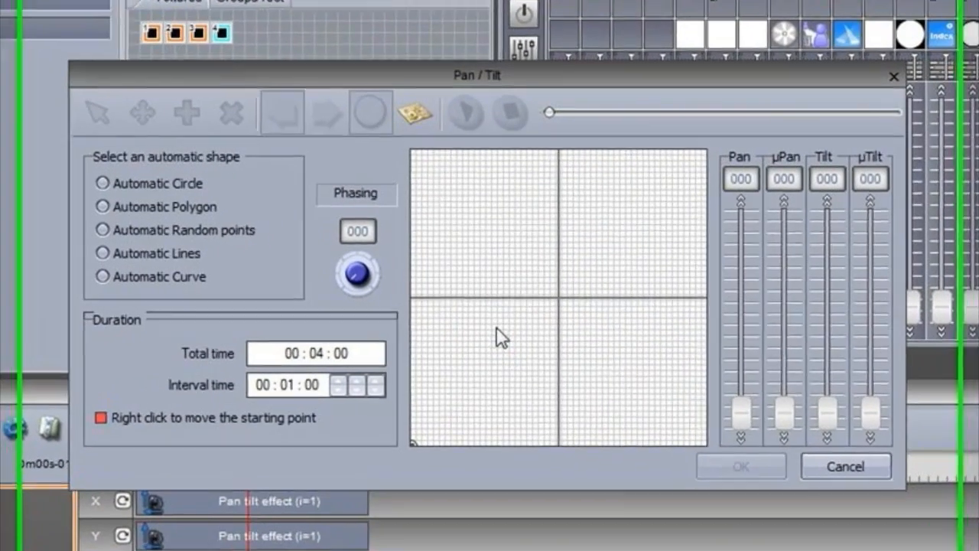
pyautogui.click(103, 184)
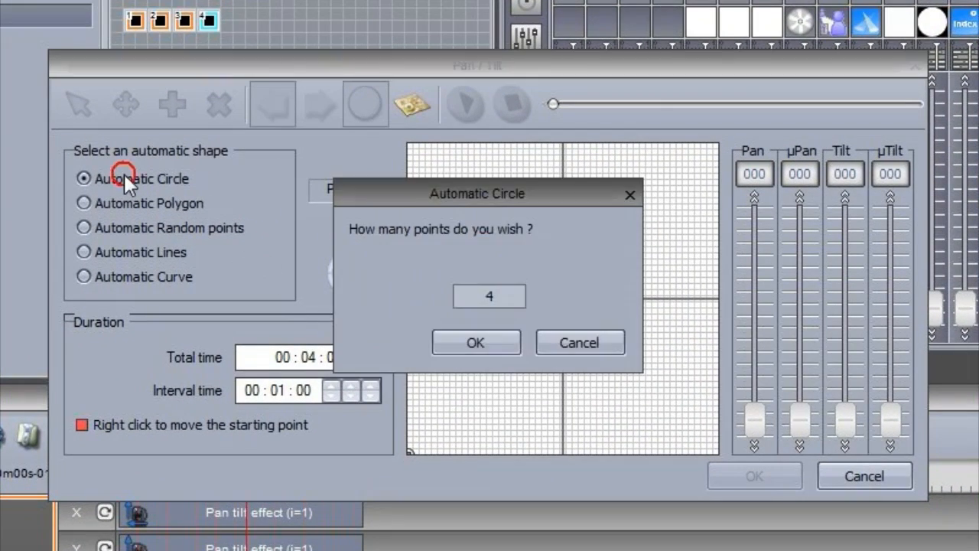
pyautogui.click(475, 343)
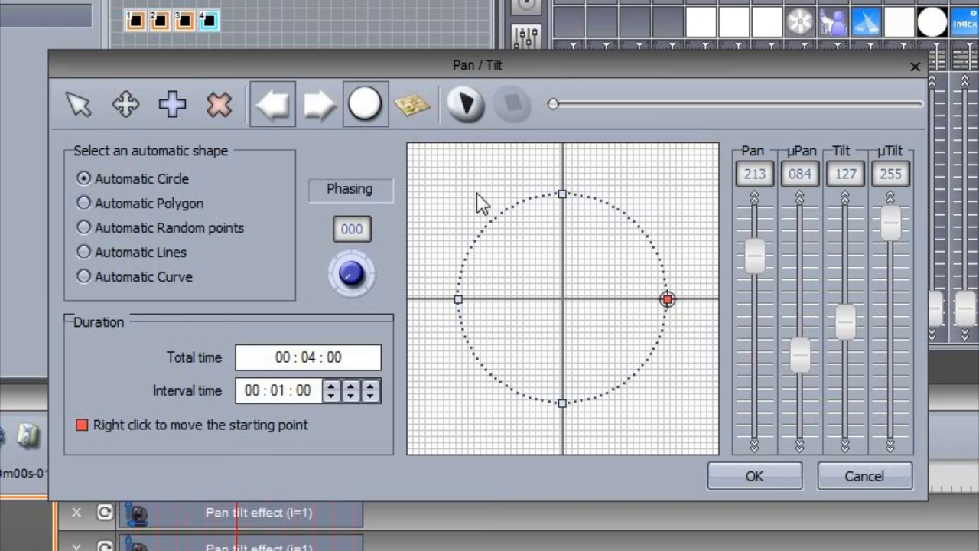
pyautogui.click(463, 104)
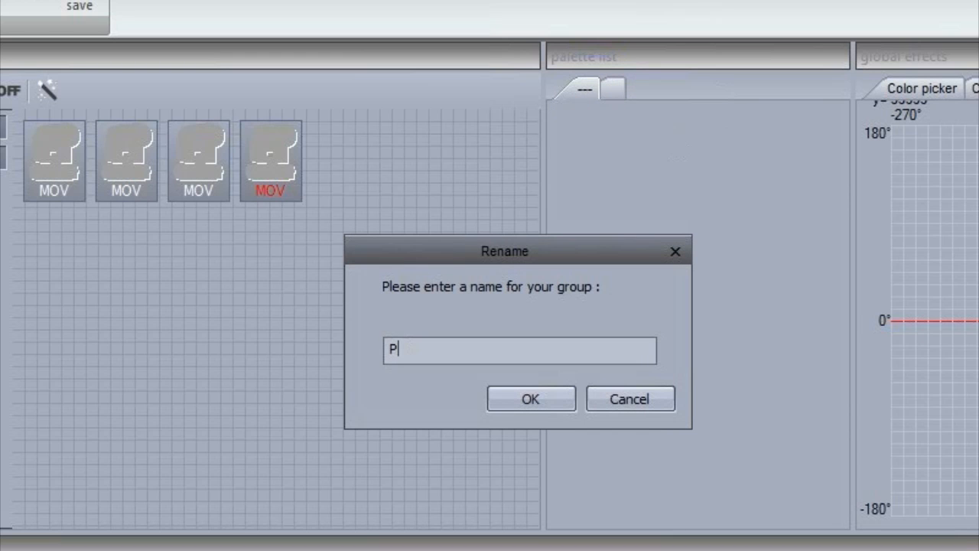
# Step: Name the group Positions and create a new generic palette named Drums
pyautogui.write('ositions')
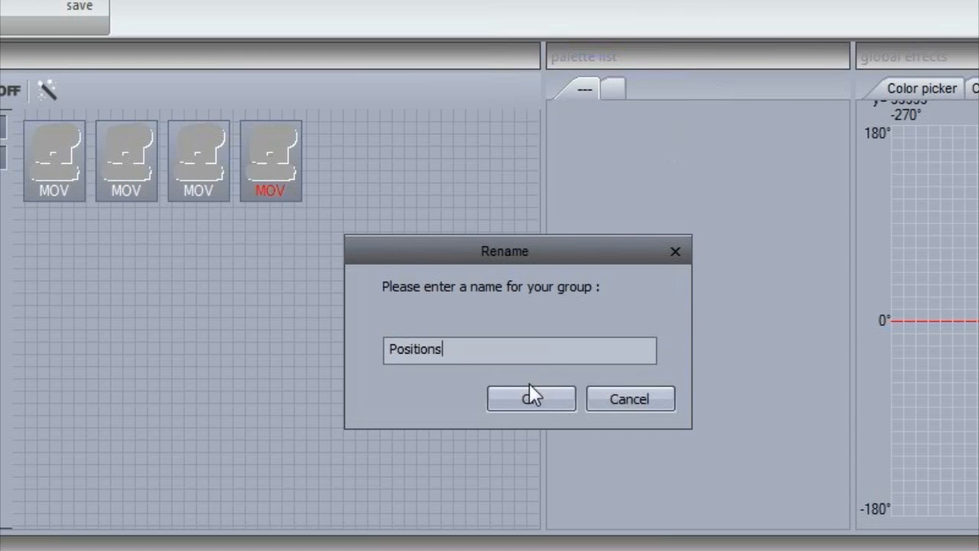
pyautogui.click(530, 398)
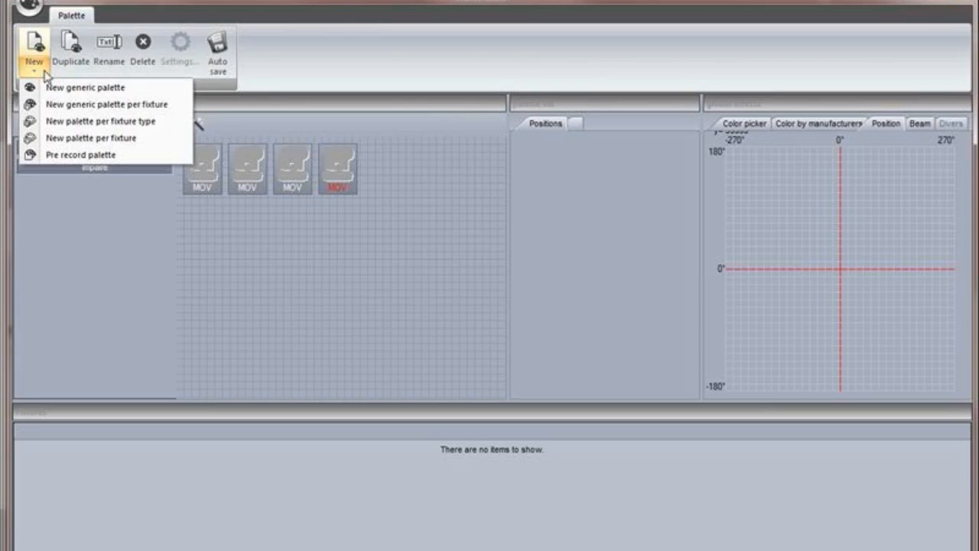
pyautogui.click(86, 85)
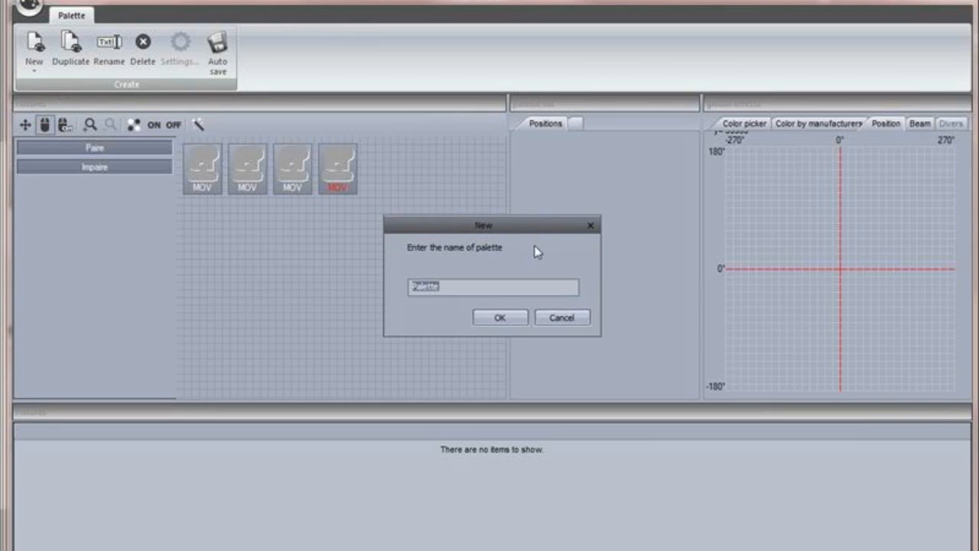
pyautogui.write('Drums')
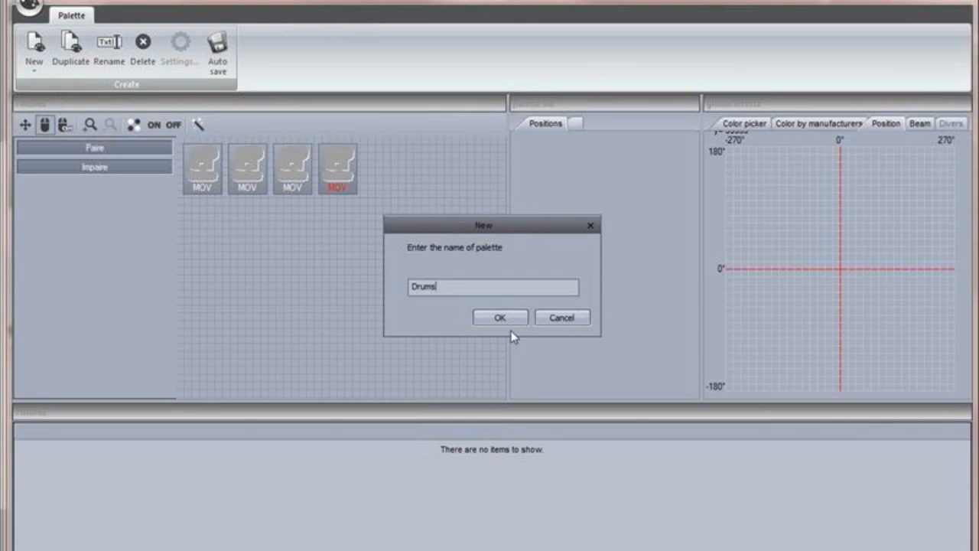
pyautogui.click(501, 317)
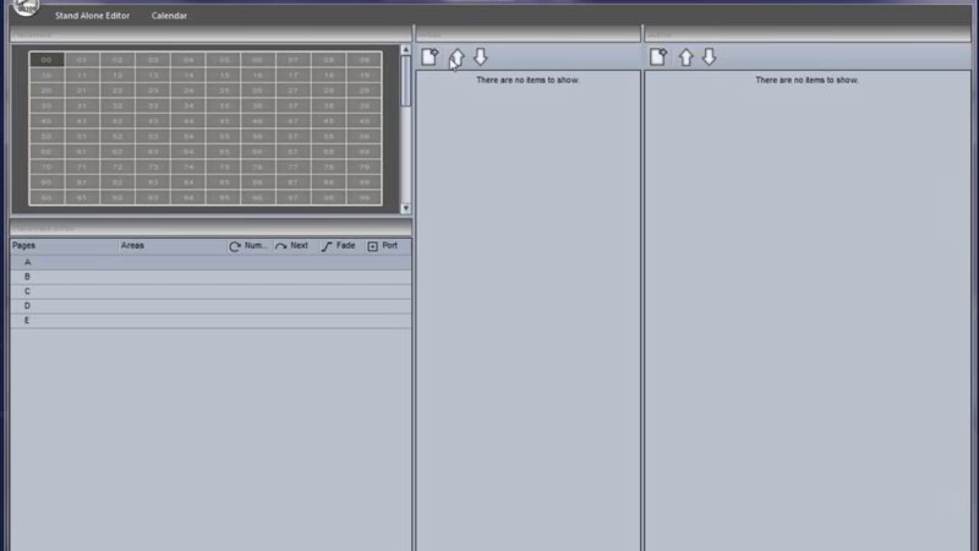
# Step: Create Area linked to _MASTER and Area2 linked to MOVING HEAD
pyautogui.click(429, 57)
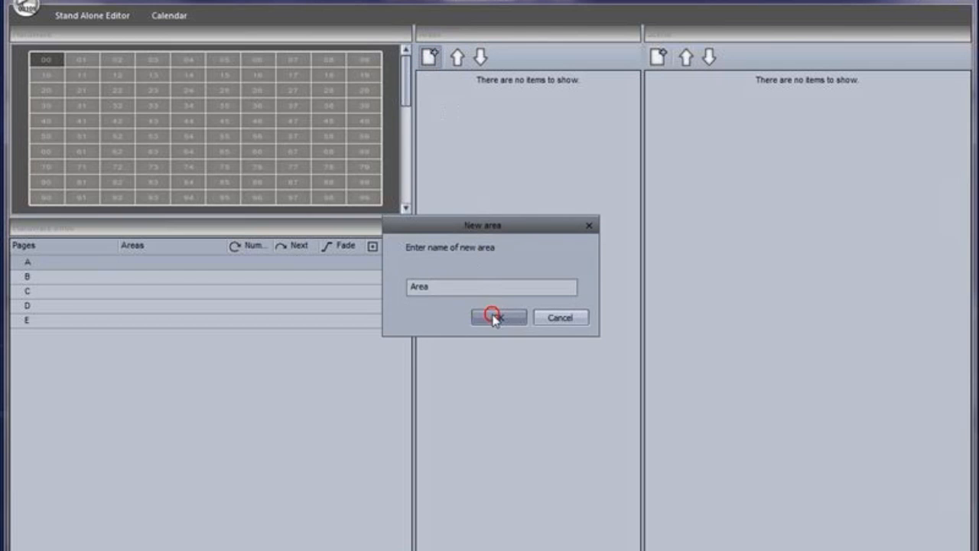
pyautogui.click(497, 317)
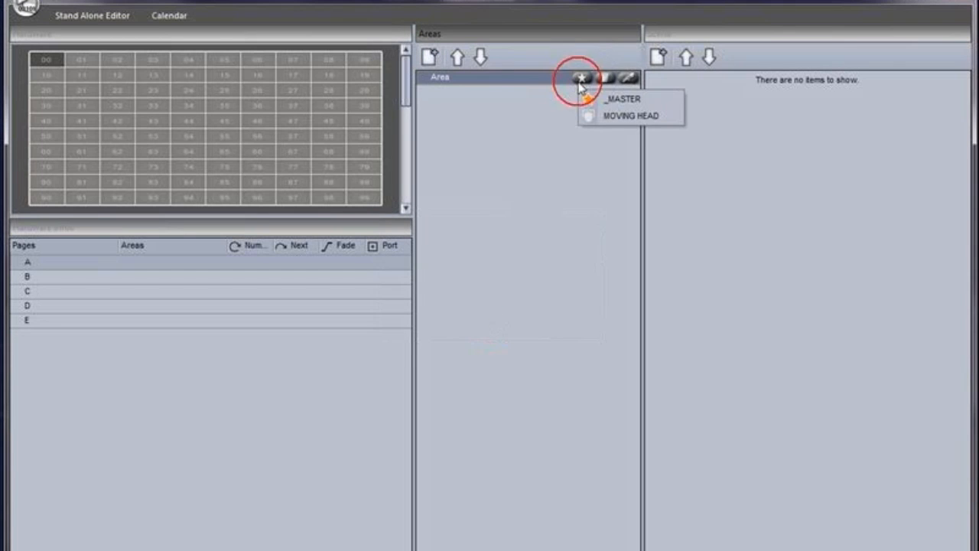
pyautogui.click(621, 98)
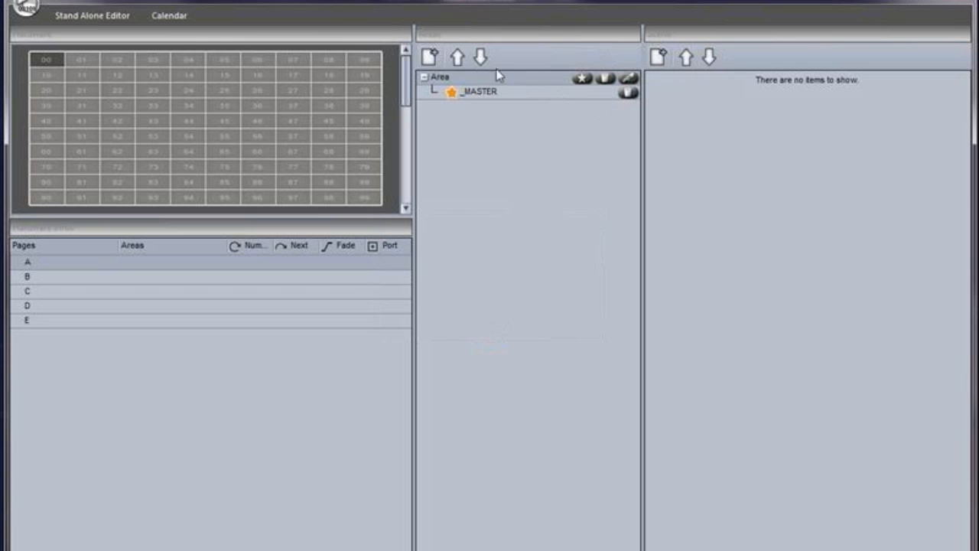
pyautogui.click(429, 57)
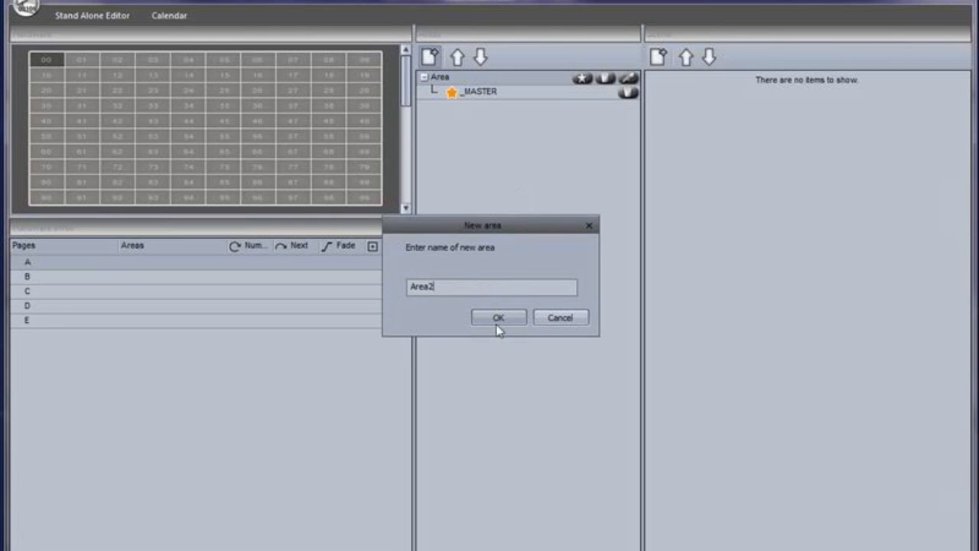
pyautogui.click(499, 317)
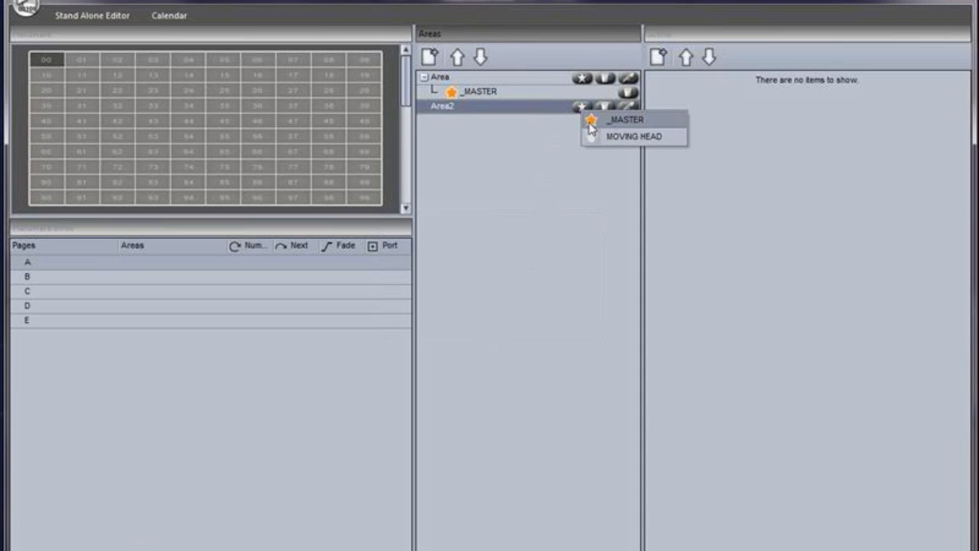
pyautogui.click(633, 136)
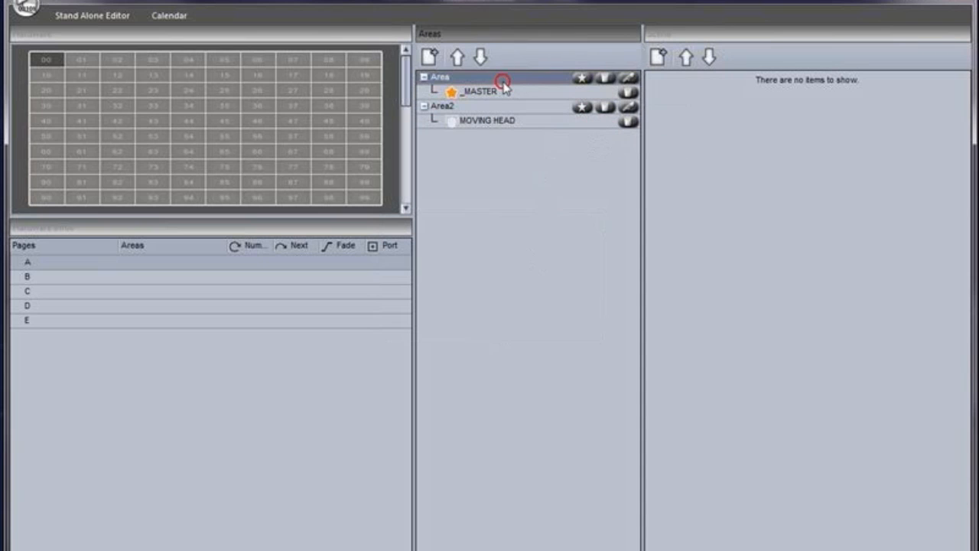
# Step: Create a scene from the _MASTER page and another from the MOVING HEAD page
pyautogui.click(657, 57)
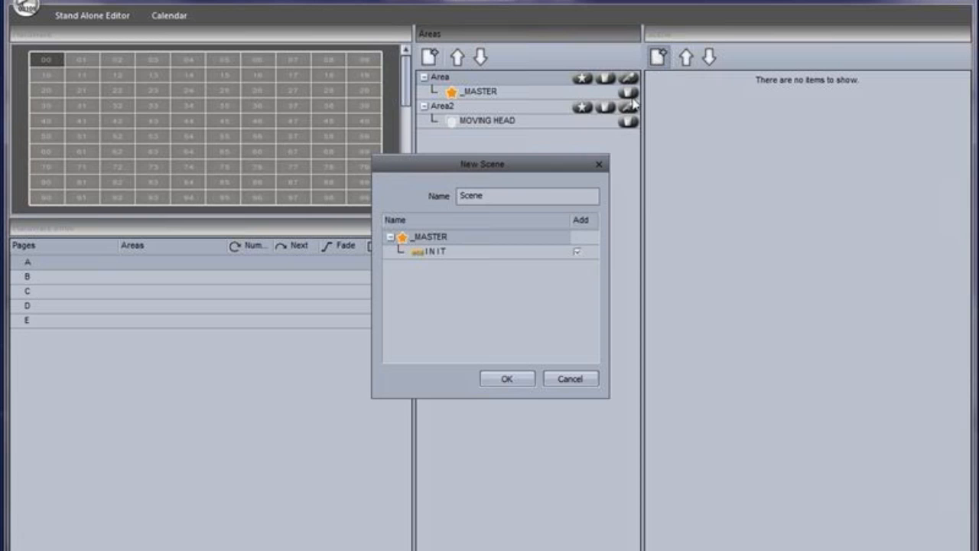
pyautogui.click(507, 378)
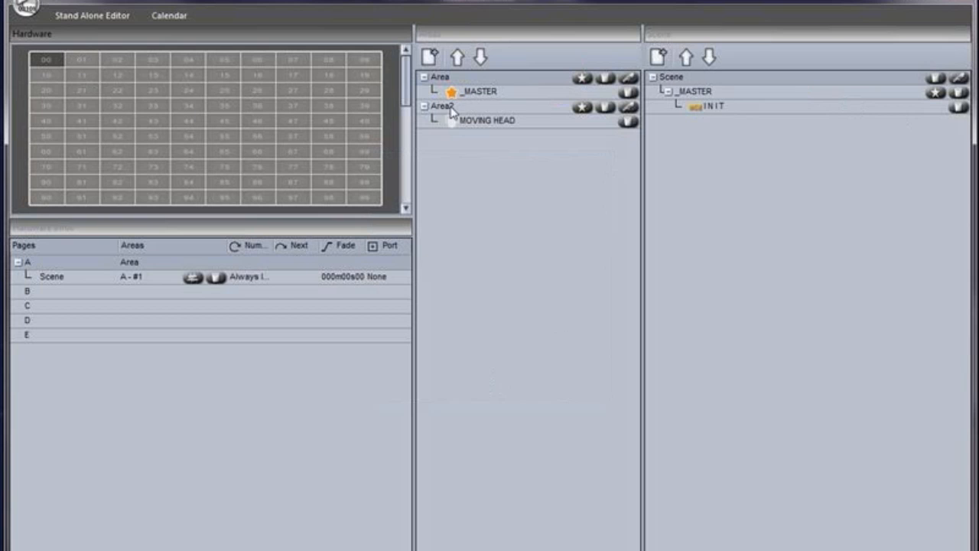
pyautogui.click(657, 57)
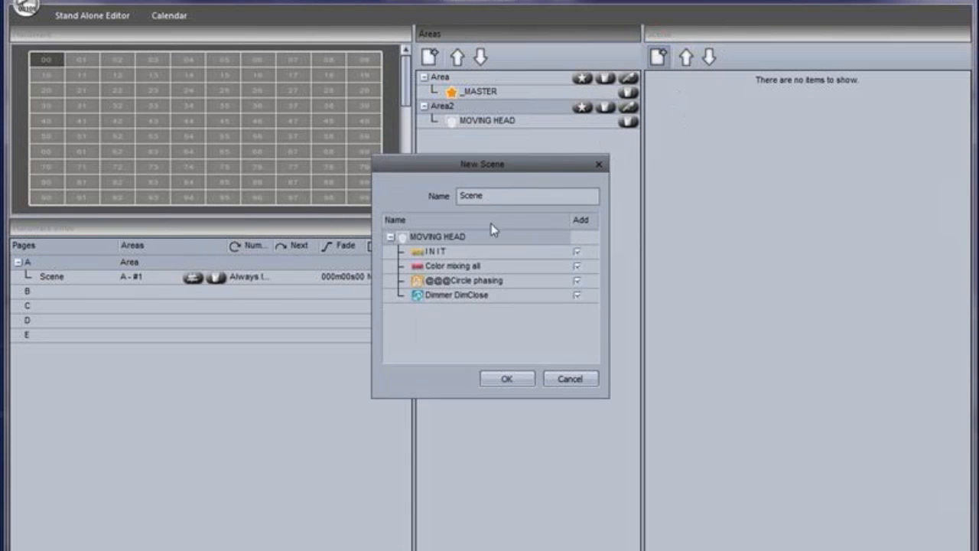
pyautogui.click(507, 378)
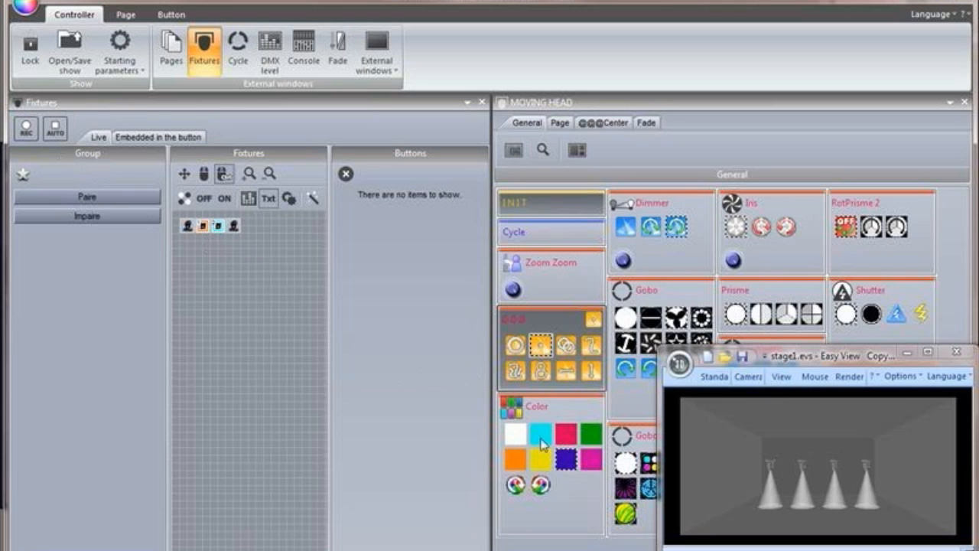
# Step: Activate the Color Cyan401 button so the two middle moving heads turn cyan
pyautogui.click(542, 432)
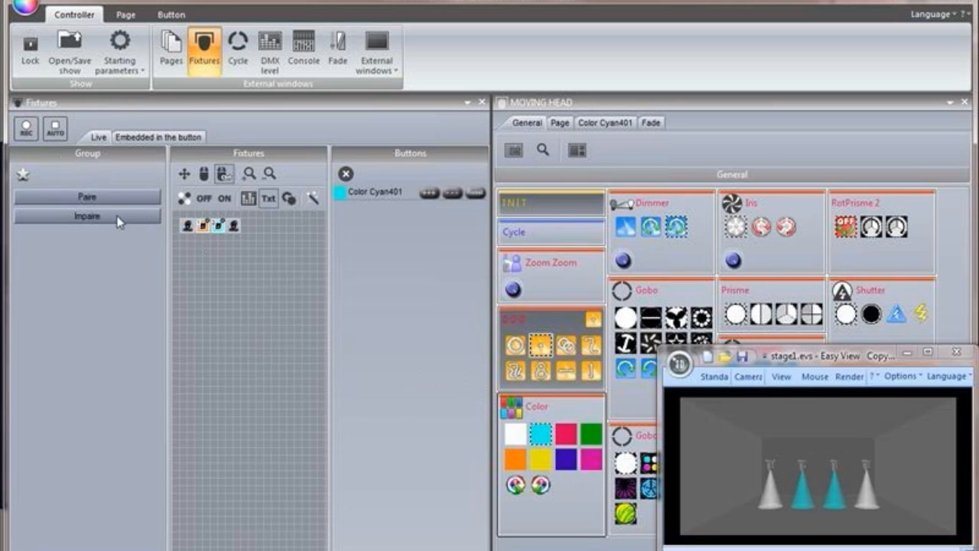
pyautogui.click(188, 224)
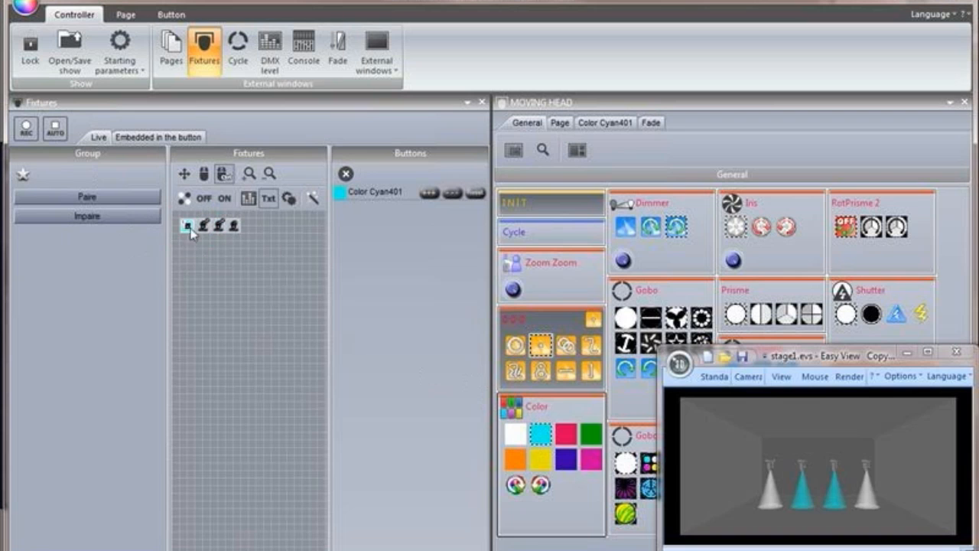